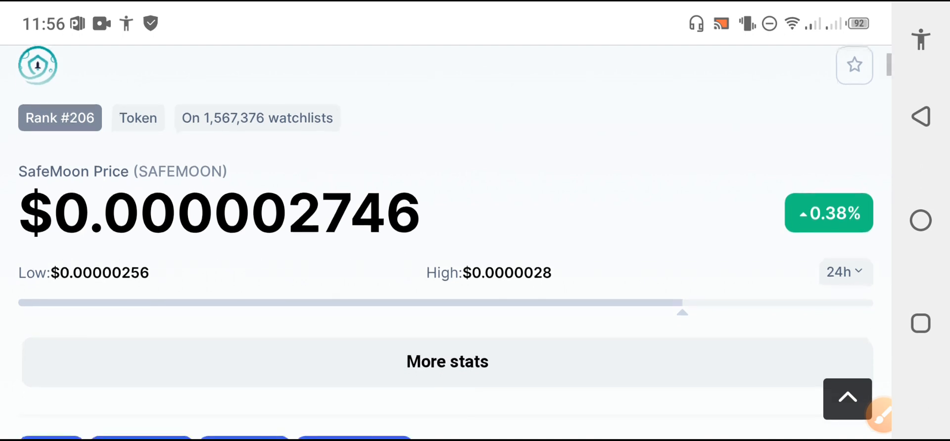
Draw a red arrow pointing at SafeMoon's green 0.38% 24-hour change figure.
{"action": "scroll", "scroll_direction": "down", "scroll_amount": 3}
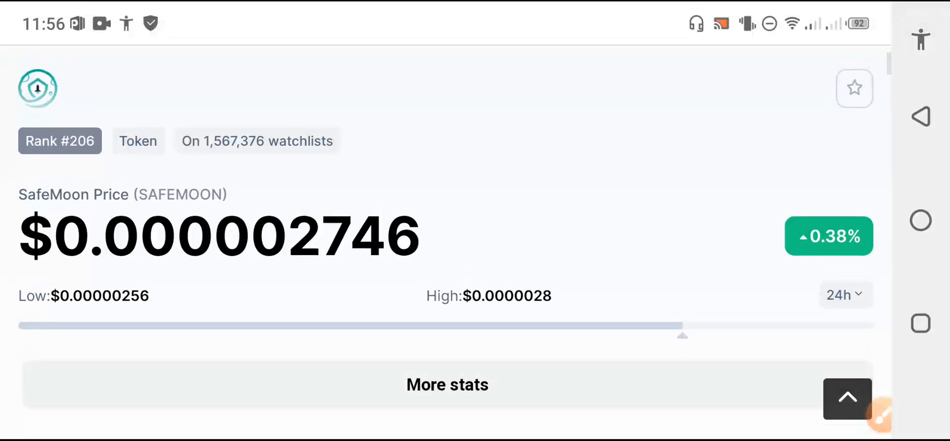
{"action": "left_click", "coordinate": [847, 399]}
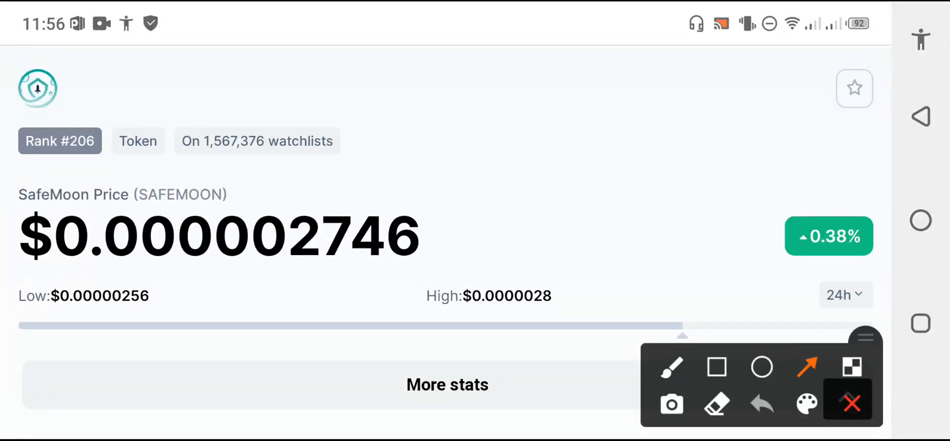
{"action": "left_click_drag", "start_coordinate": [651, 131], "coordinate": [773, 209]}
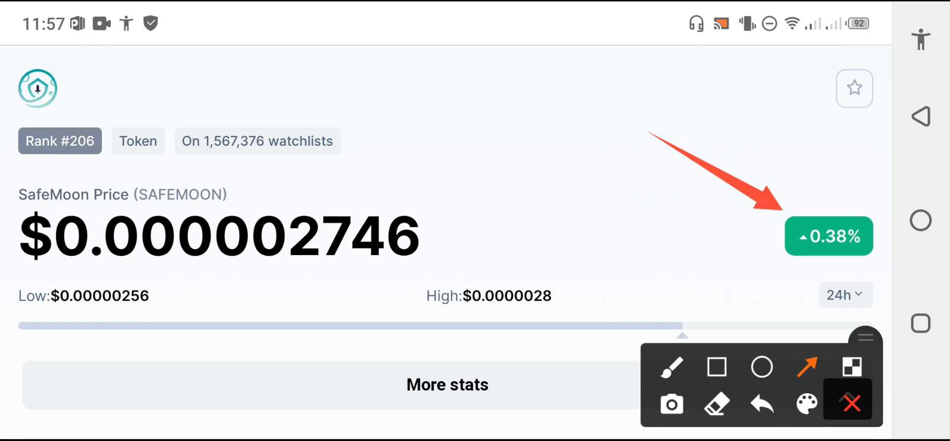
Box the SafeMoon price in a red rectangle, then clear it by closing the drawing tools.
{"action": "scroll", "scroll_direction": "down", "scroll_amount": 3}
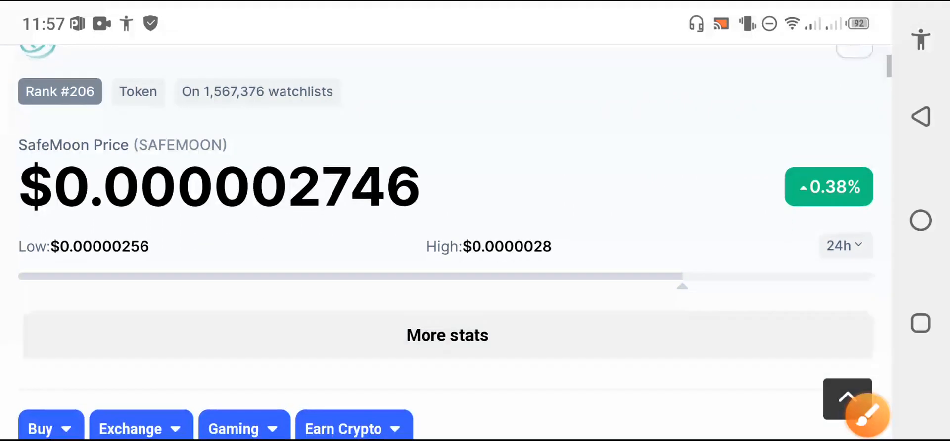
{"action": "left_click", "coordinate": [865, 415]}
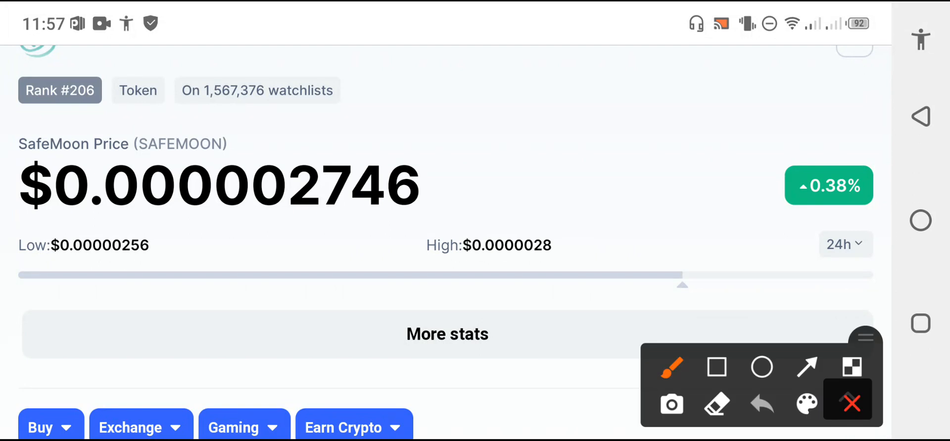
{"action": "left_click", "coordinate": [717, 368]}
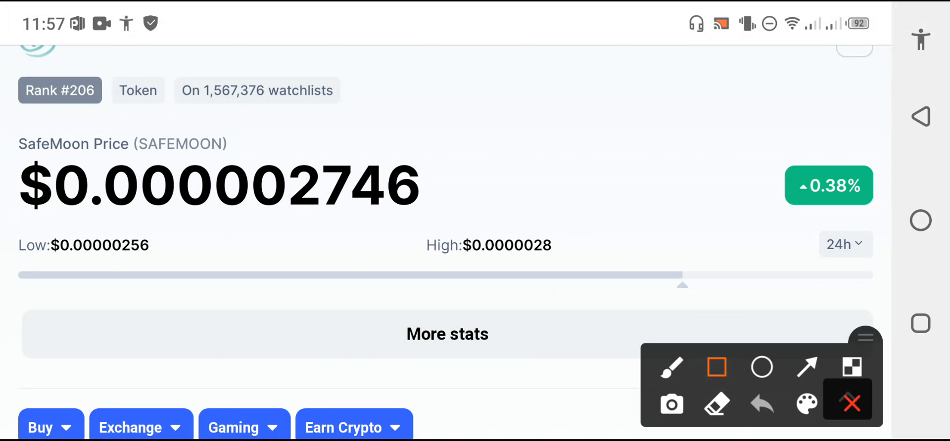
{"action": "left_click_drag", "start_coordinate": [49, 152], "coordinate": [478, 233]}
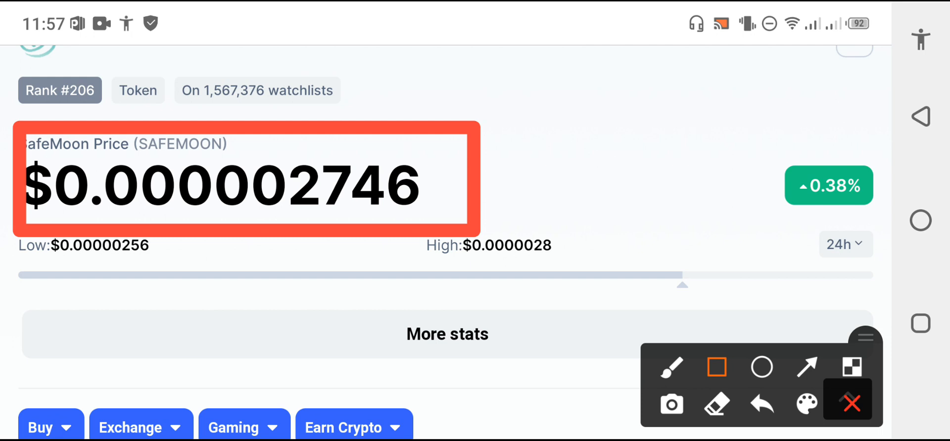
{"action": "left_click", "coordinate": [806, 367]}
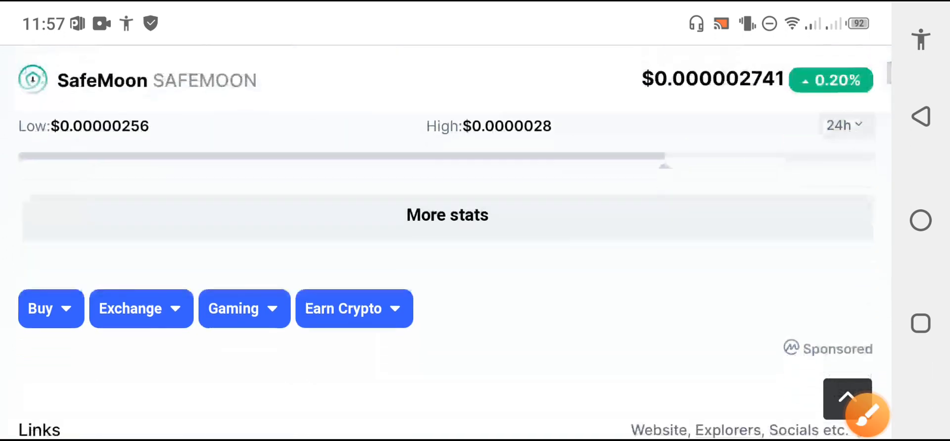
Trace SafeMoon's chart price spike and decline in red freehand.
{"action": "scroll", "scroll_direction": "down", "scroll_amount": 3}
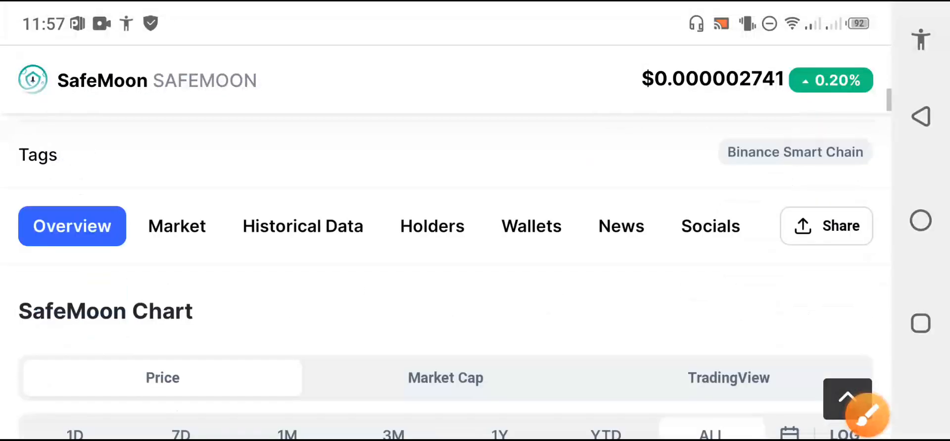
{"action": "scroll", "scroll_direction": "down", "scroll_amount": 3}
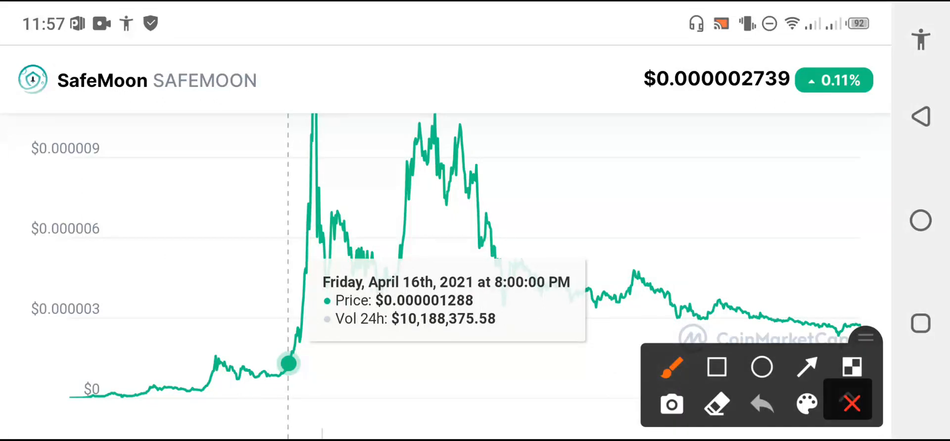
{"action": "left_click_drag", "start_coordinate": [259, 379], "coordinate": [312, 118]}
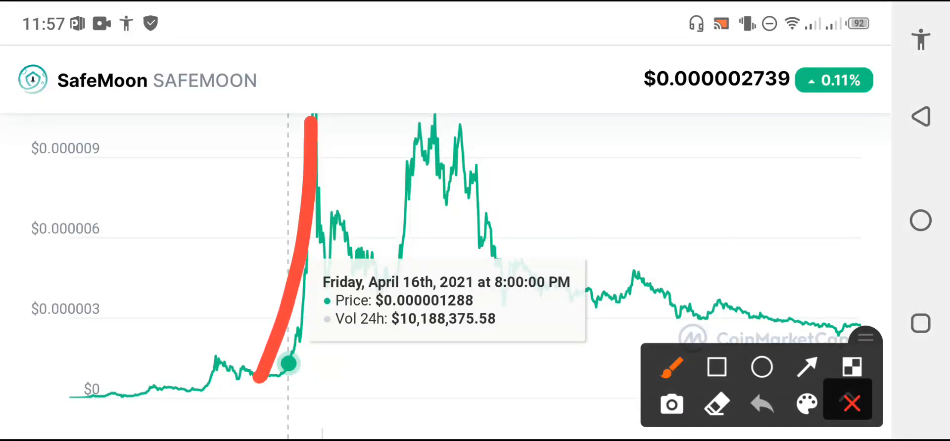
{"action": "left_click_drag", "start_coordinate": [314, 122], "coordinate": [380, 255]}
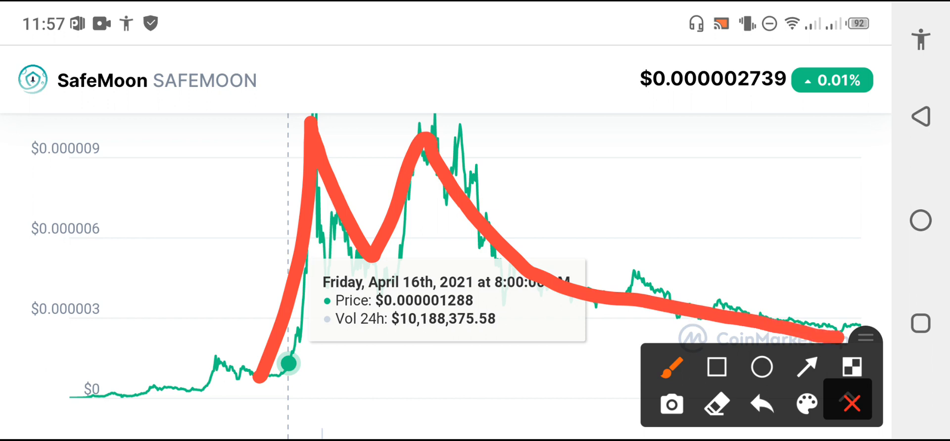
Toggle between arrow and freehand tools, then close the toolbar to clear all annotations.
{"action": "left_click", "coordinate": [805, 367]}
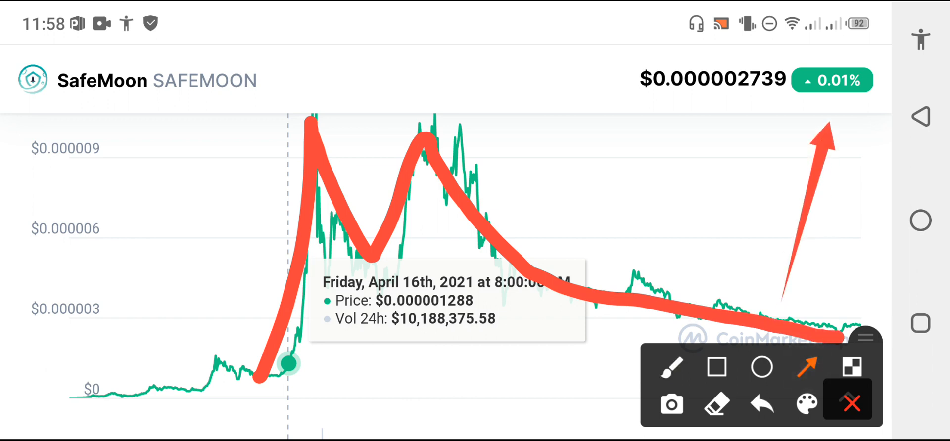
{"action": "left_click", "coordinate": [671, 369]}
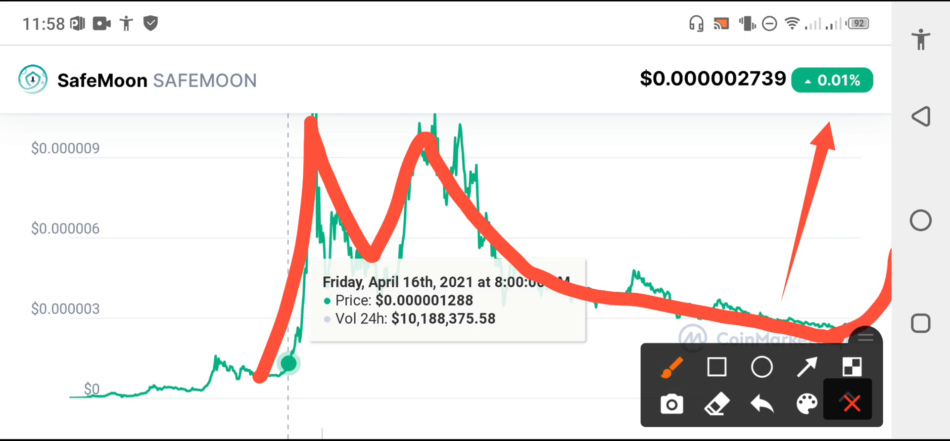
{"action": "left_click", "coordinate": [847, 399]}
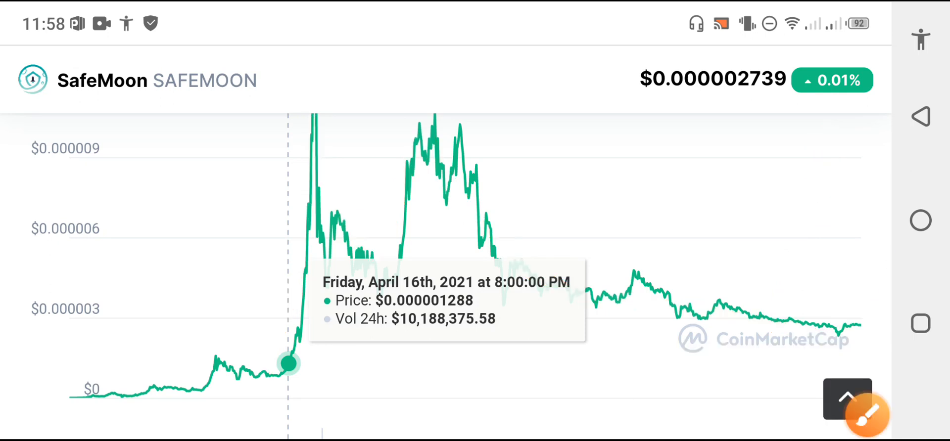
{"action": "mouse_move", "coordinate": [790, 317]}
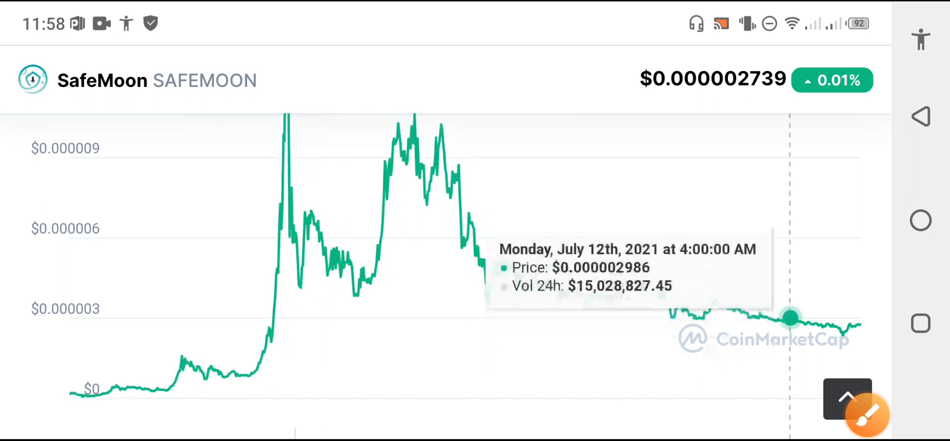
{"action": "mouse_move", "coordinate": [814, 324]}
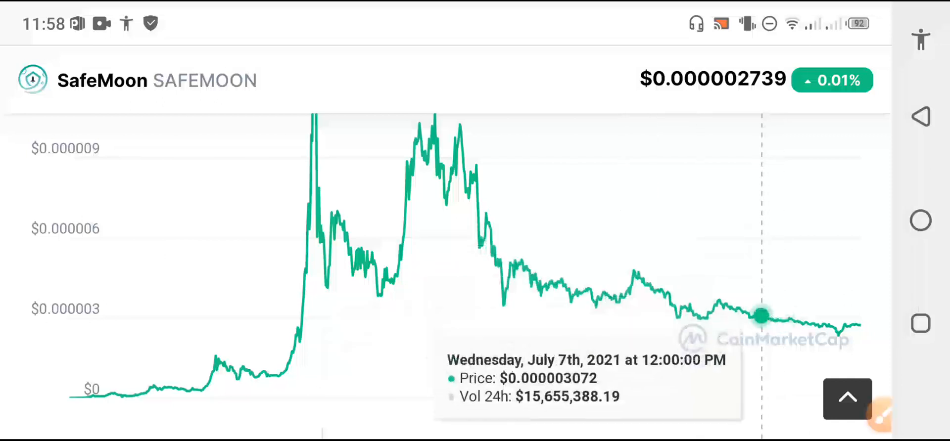
Scroll down to SafeMoon's Price Today statistics with 24h change, range and volume.
{"action": "scroll", "scroll_direction": "down", "scroll_amount": 3}
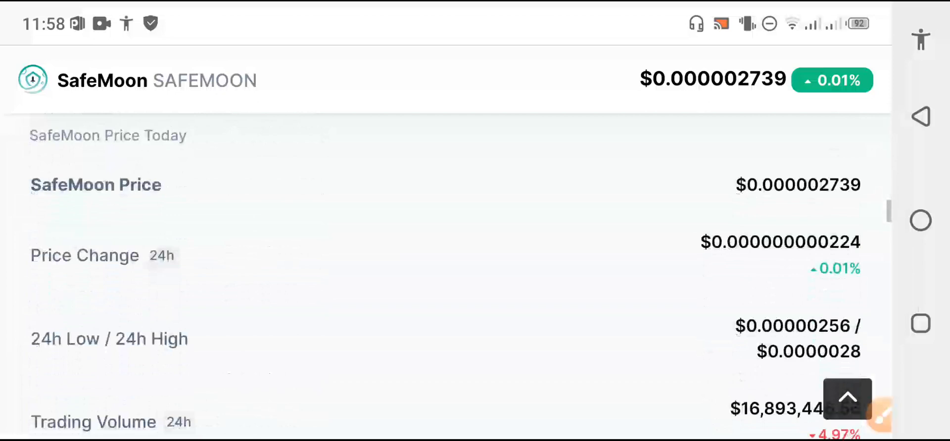
{"action": "scroll", "scroll_direction": "down", "scroll_amount": 3}
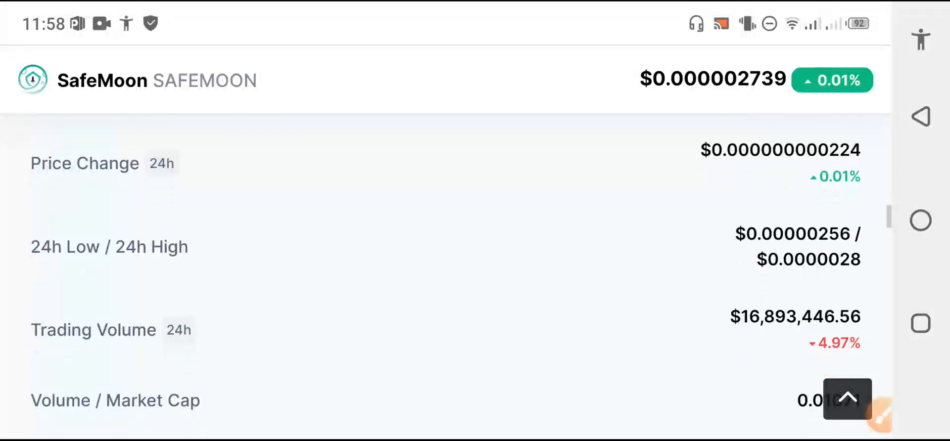
{"action": "scroll", "scroll_direction": "down", "scroll_amount": 3}
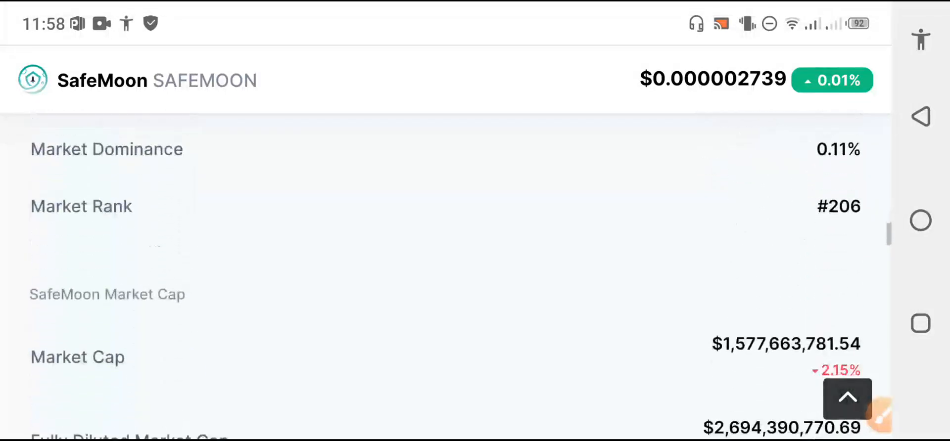
{"action": "scroll", "scroll_direction": "down", "scroll_amount": 3}
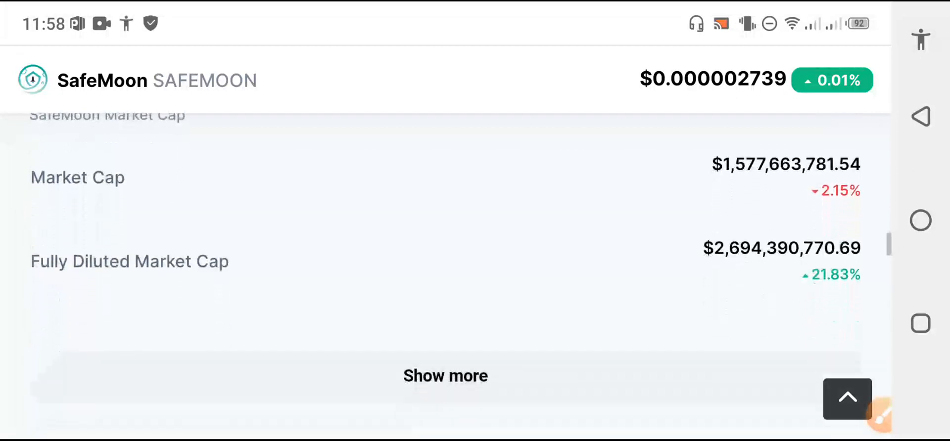
{"action": "left_click", "coordinate": [877, 415]}
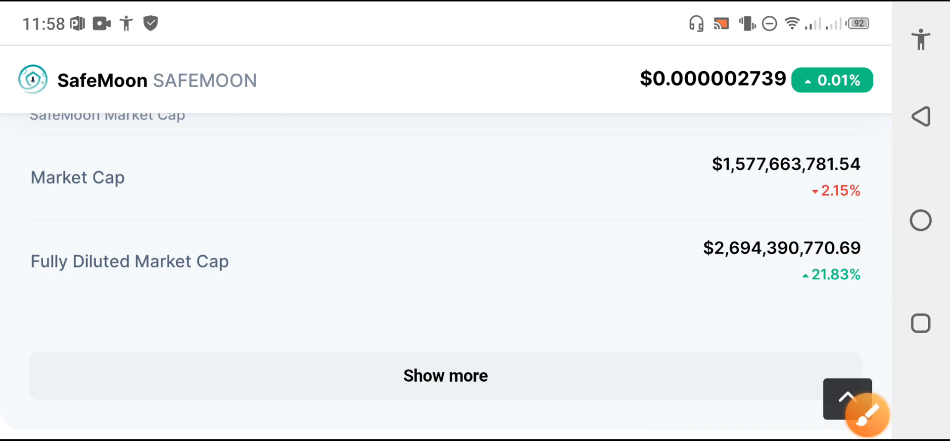
{"action": "scroll", "scroll_direction": "down", "scroll_amount": 3}
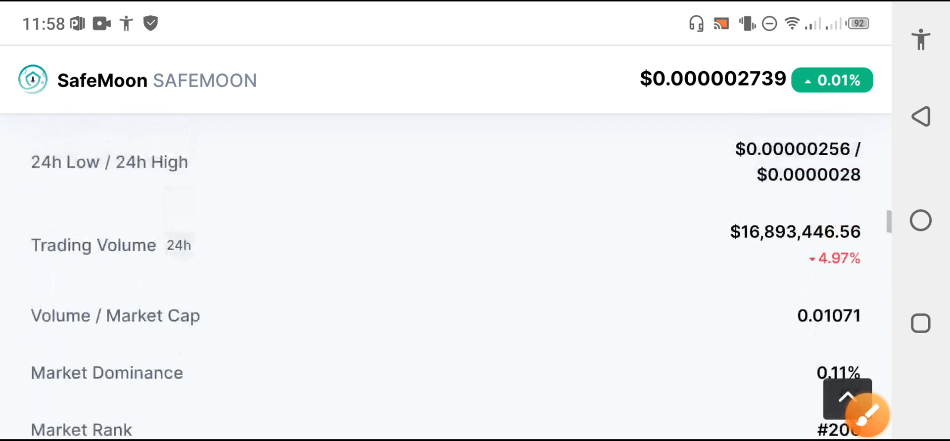